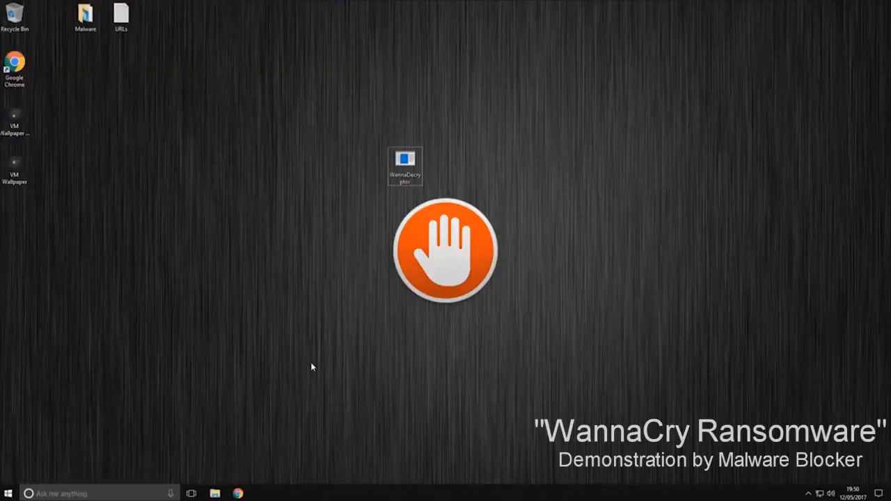
{"action": "mouse_move", "coordinate": [365, 287]}
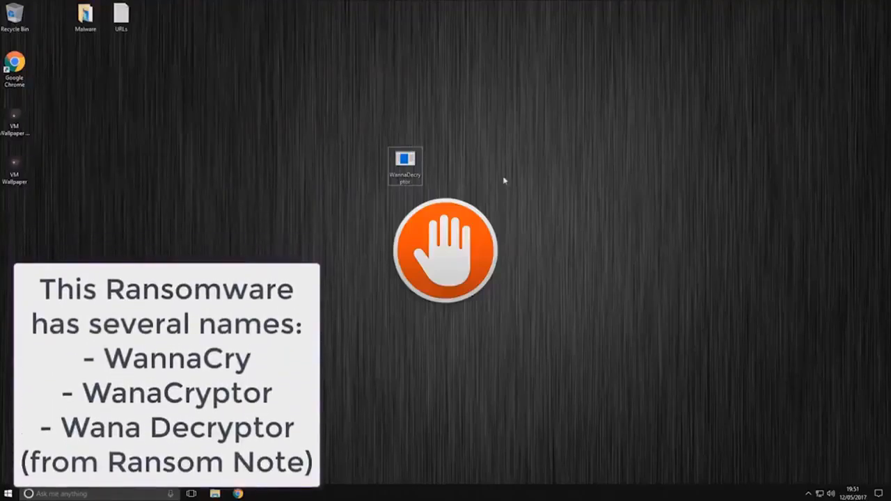
- Move the desktop icon slightly while the ID Ransomware page loads in Chrome
{"action": "left_click_drag", "start_coordinate": [405, 167], "coordinate": [440, 119]}
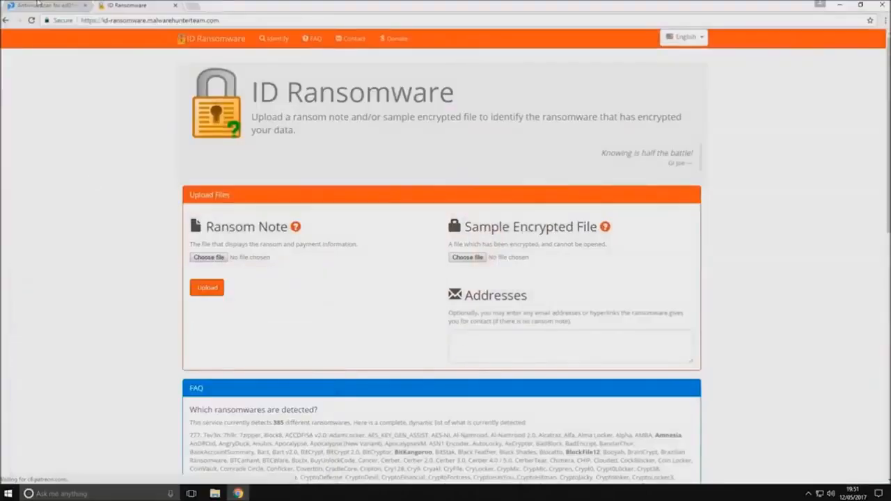
- Review the WannaDecryptor.exe report's 34/60 detection ratio and community votes list
{"action": "left_click", "coordinate": [45, 5]}
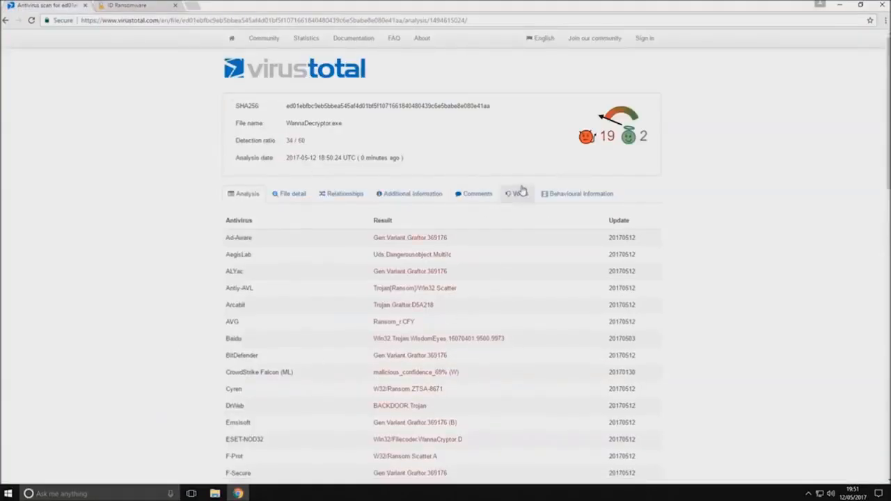
{"action": "scroll", "scroll_direction": "down", "scroll_amount": 3}
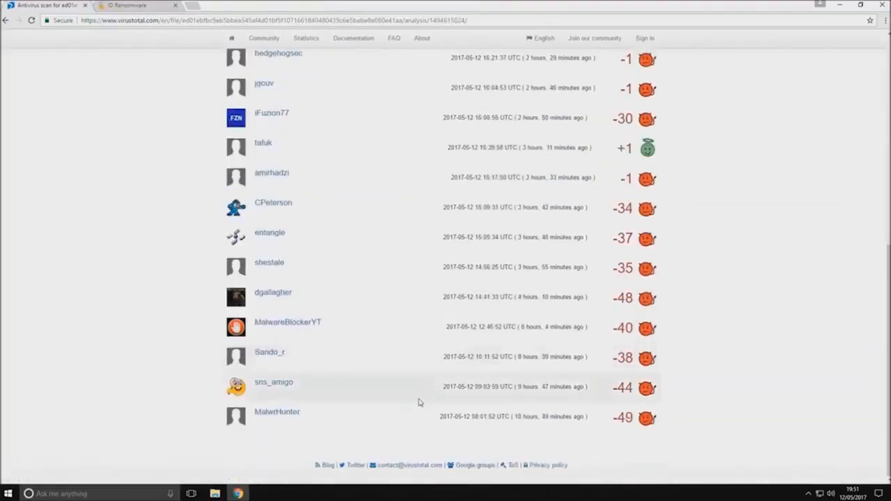
{"action": "scroll", "scroll_direction": "up", "scroll_amount": 3}
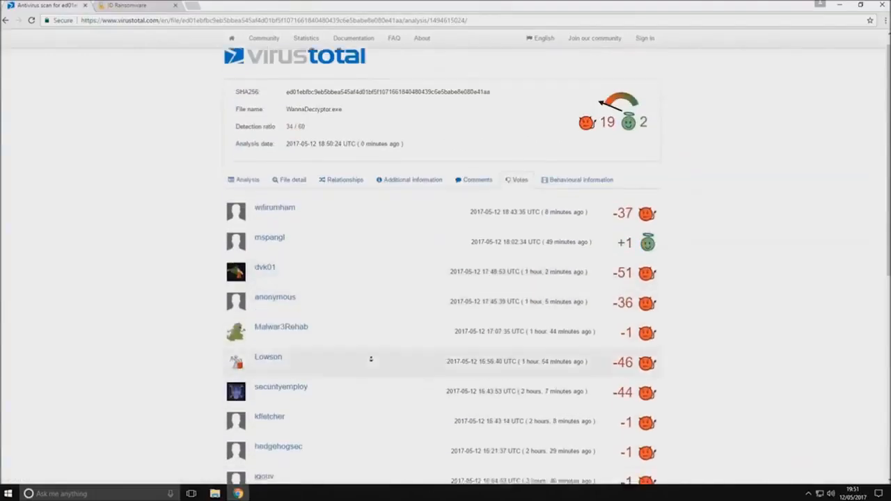
{"action": "scroll", "scroll_direction": "down", "scroll_amount": 3}
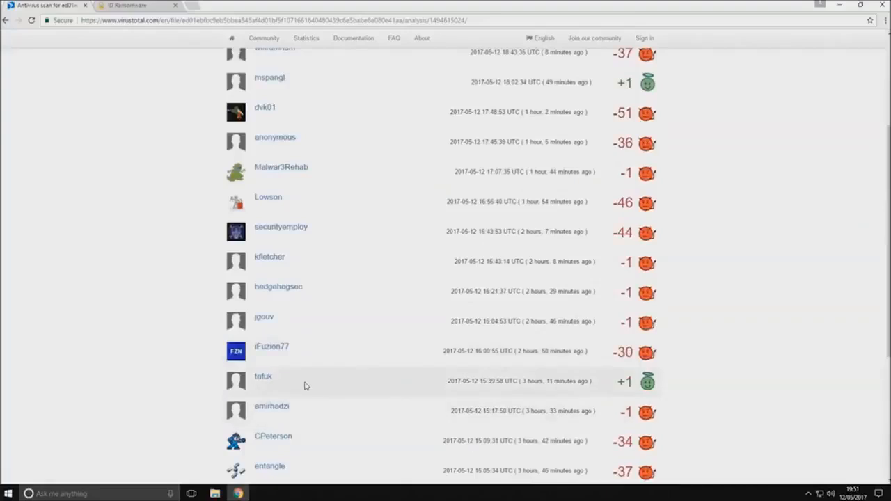
{"action": "scroll", "scroll_direction": "up", "scroll_amount": 3}
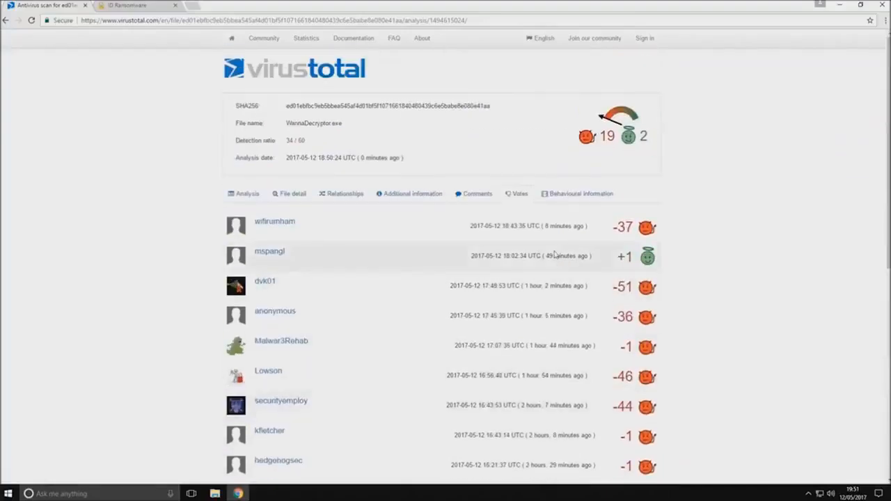
{"action": "scroll", "scroll_direction": "down", "scroll_amount": 3}
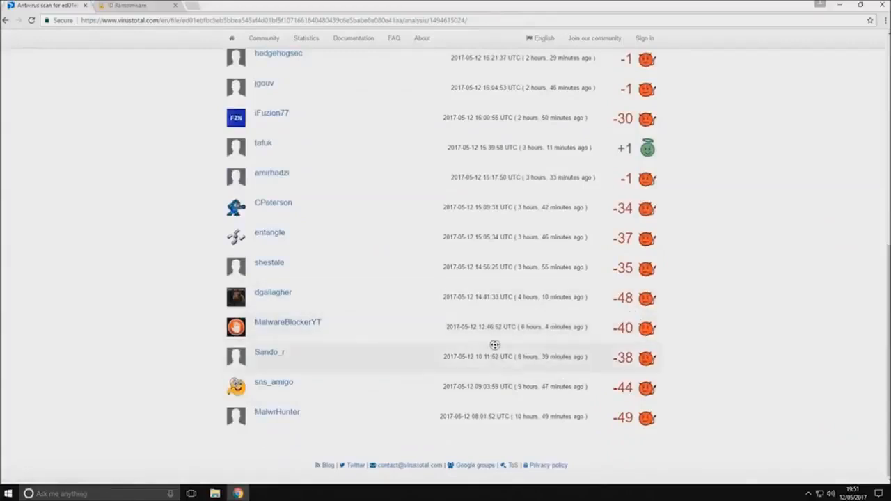
{"action": "scroll", "scroll_direction": "up", "scroll_amount": 3}
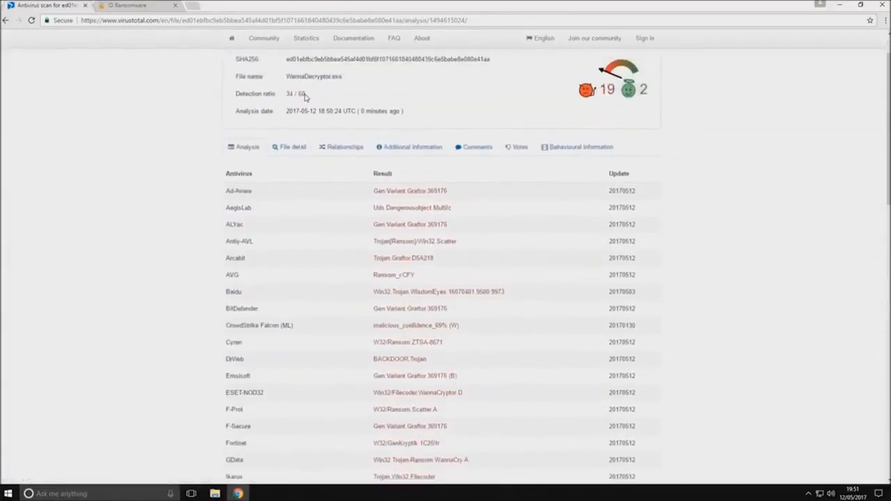
- Scroll through the per-engine antivirus analysis results and return to the top
{"action": "scroll", "scroll_direction": "down", "scroll_amount": 3}
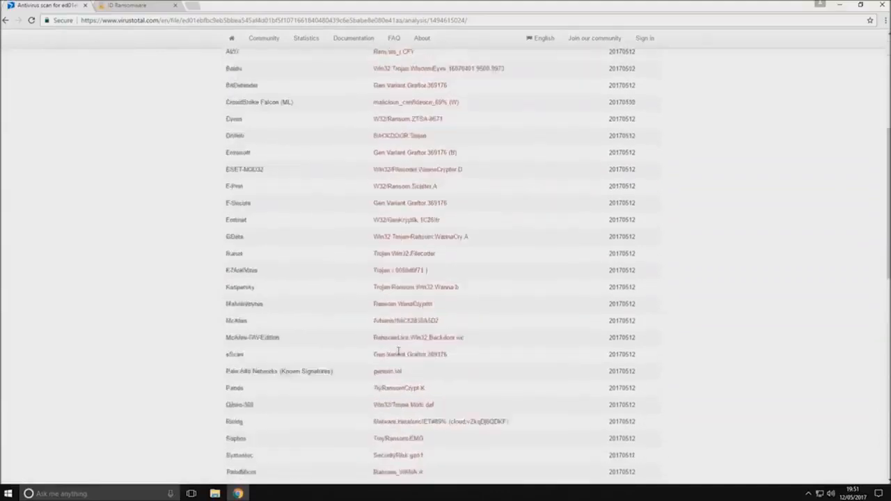
{"action": "scroll", "scroll_direction": "down", "scroll_amount": 3}
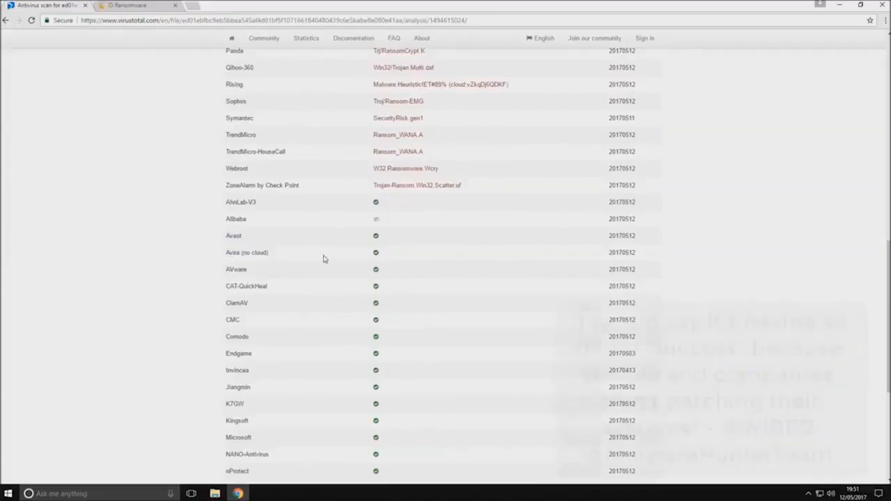
{"action": "scroll", "scroll_direction": "down", "scroll_amount": 3}
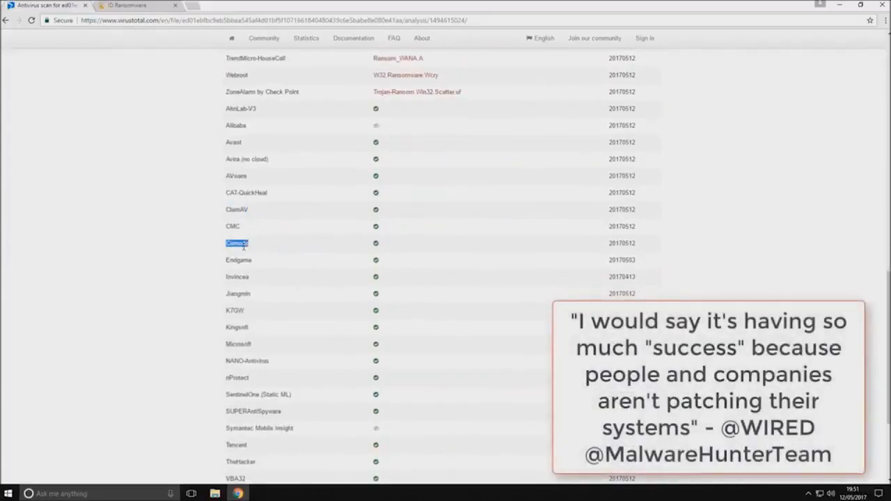
{"action": "scroll", "scroll_direction": "down", "scroll_amount": 3}
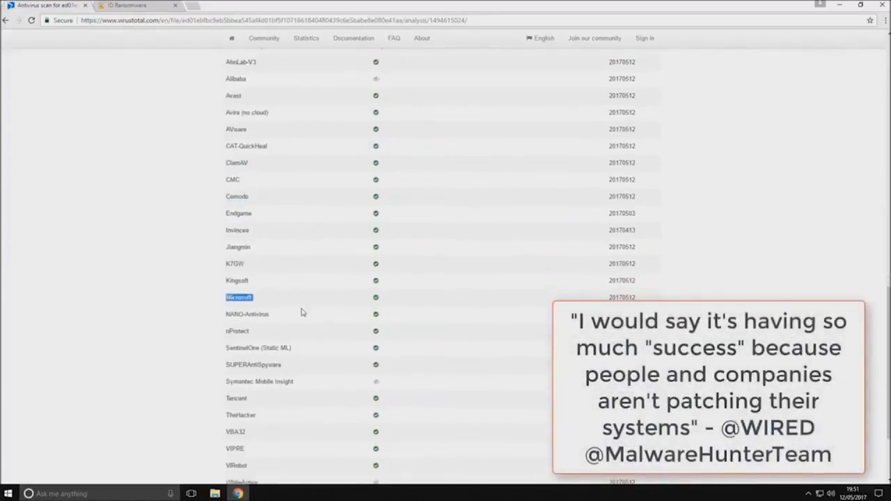
{"action": "scroll", "scroll_direction": "down", "scroll_amount": 3}
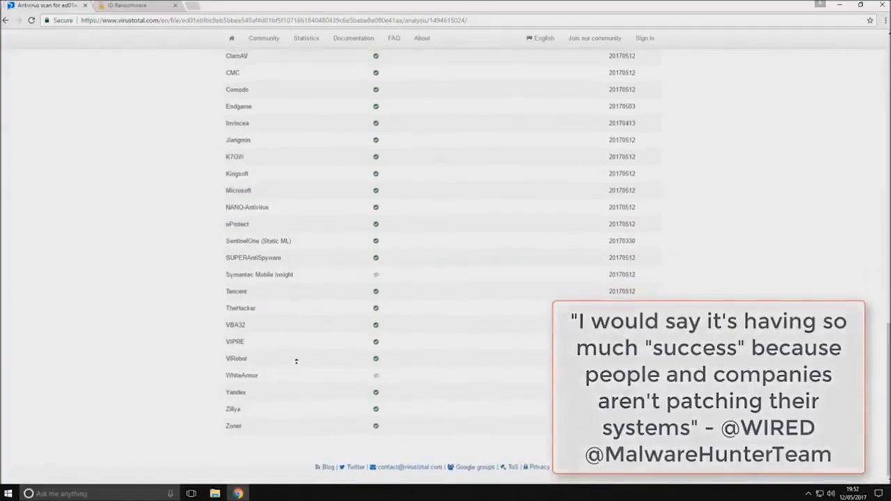
{"action": "scroll", "scroll_direction": "up", "scroll_amount": 3}
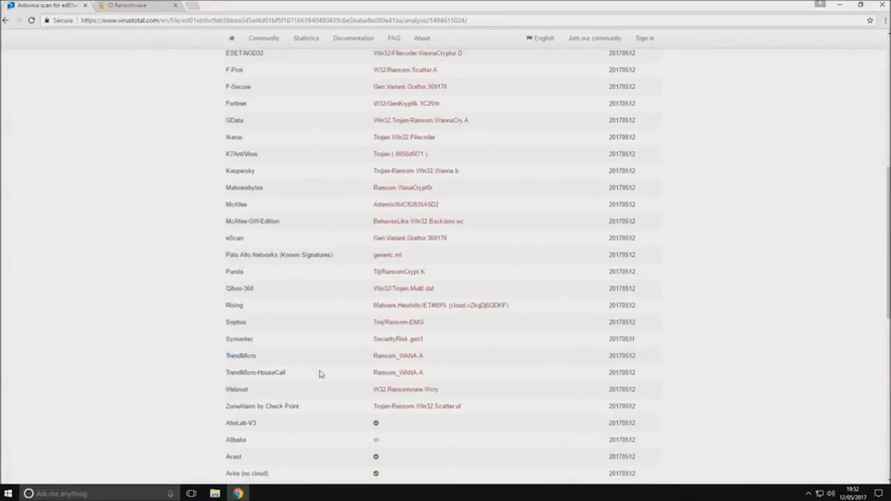
{"action": "scroll", "scroll_direction": "up", "scroll_amount": 3}
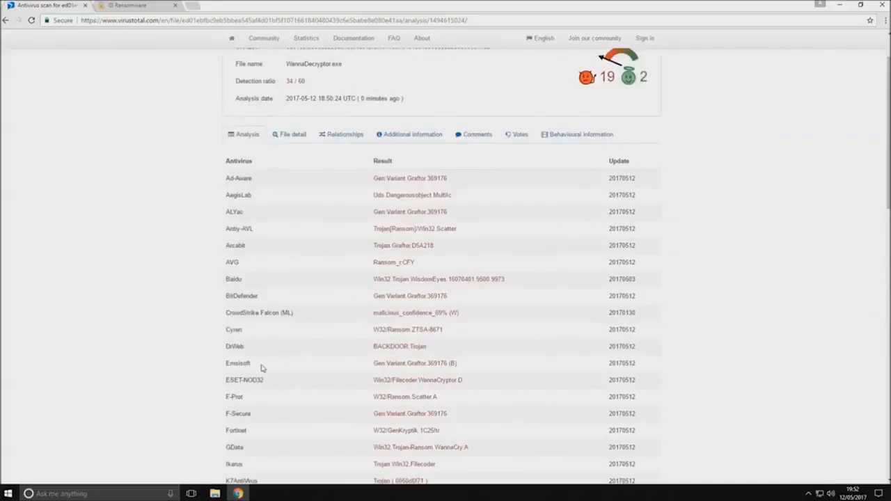
{"action": "mouse_move", "coordinate": [258, 356]}
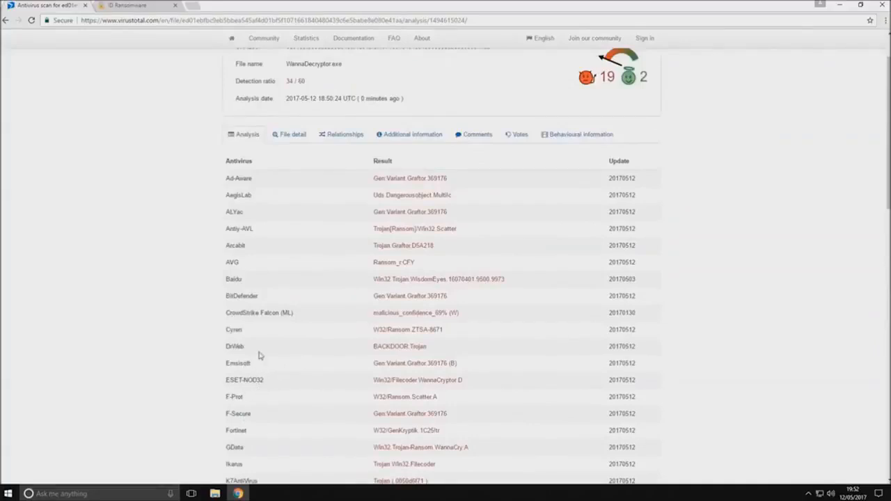
{"action": "scroll", "scroll_direction": "up", "scroll_amount": 3}
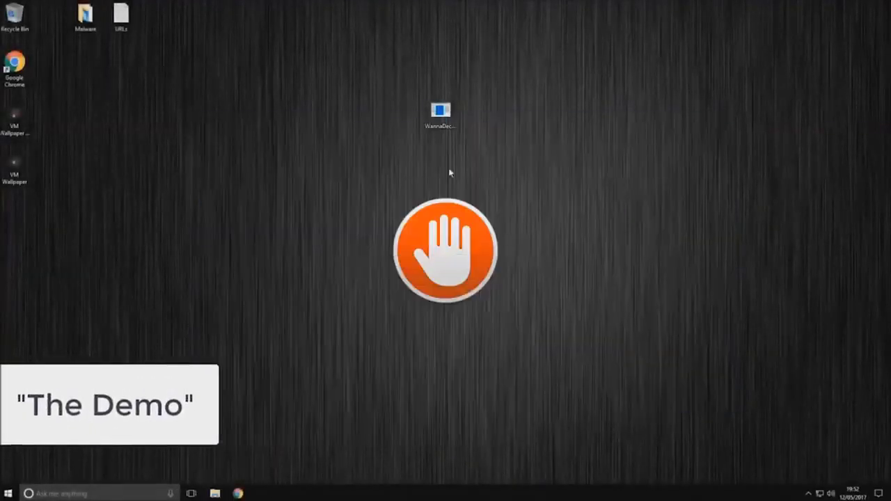
- Show the WannaDecryptor file's Properties from its desktop icon's context menu
{"action": "right_click", "coordinate": [440, 114]}
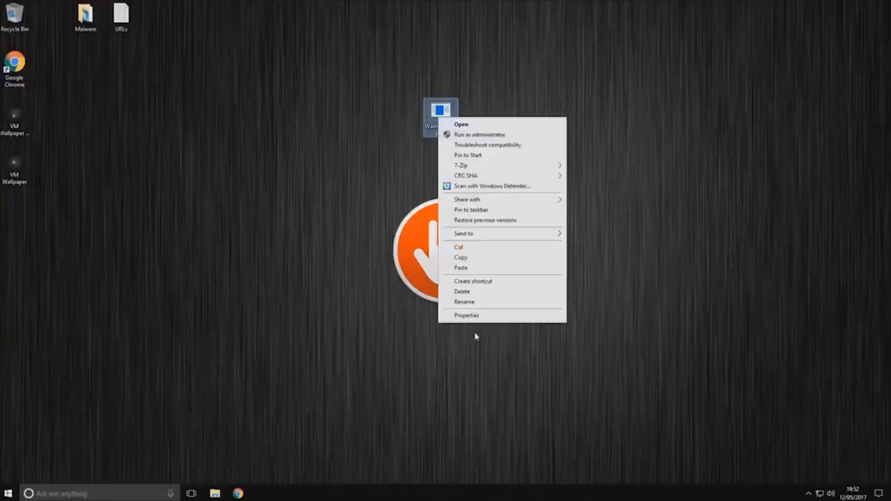
{"action": "left_click", "coordinate": [466, 315]}
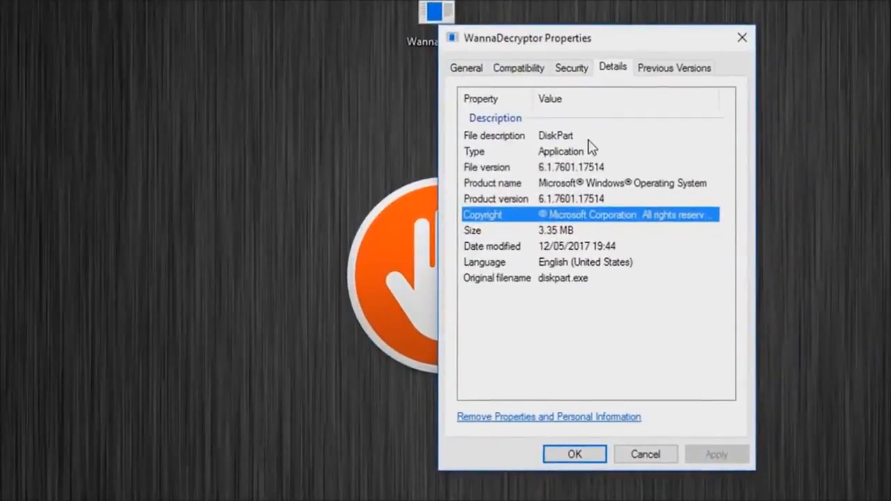
- Inspect the DiskPart description, version, product, size and diskpart.exe original filename, then cancel
{"action": "left_click", "coordinate": [494, 135]}
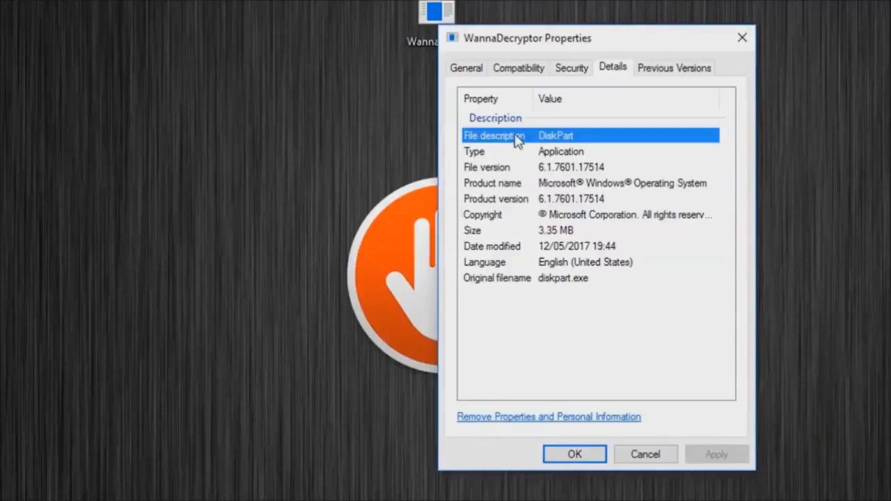
{"action": "mouse_move", "coordinate": [615, 159]}
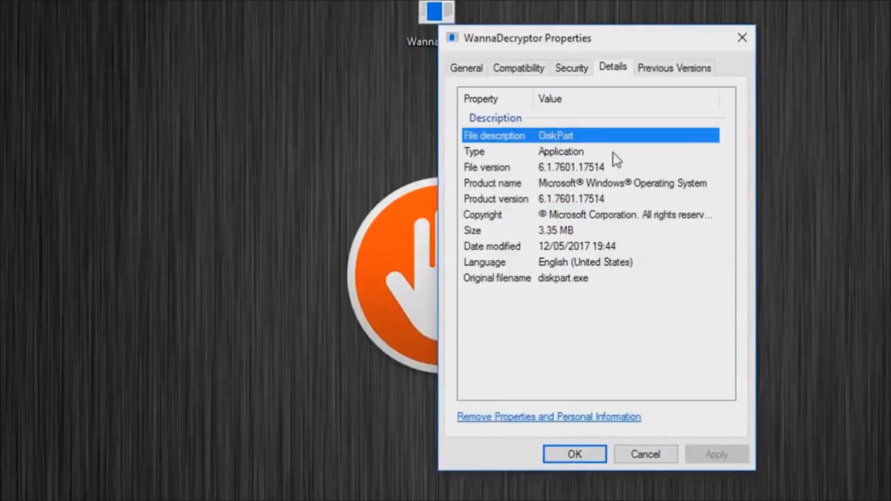
{"action": "left_click", "coordinate": [571, 167]}
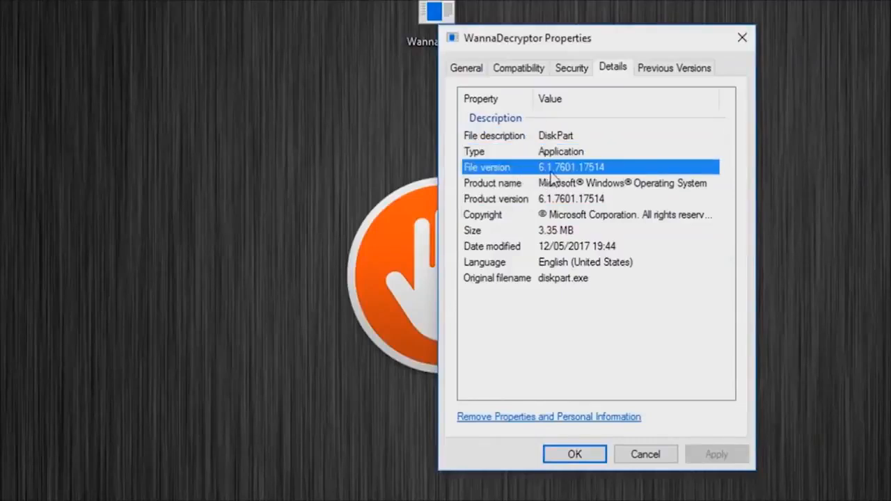
{"action": "left_click", "coordinate": [587, 183]}
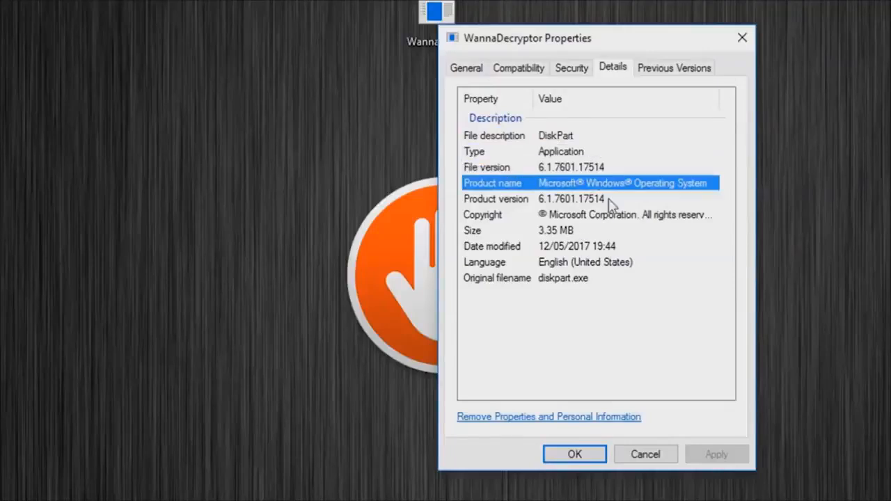
{"action": "mouse_move", "coordinate": [633, 206]}
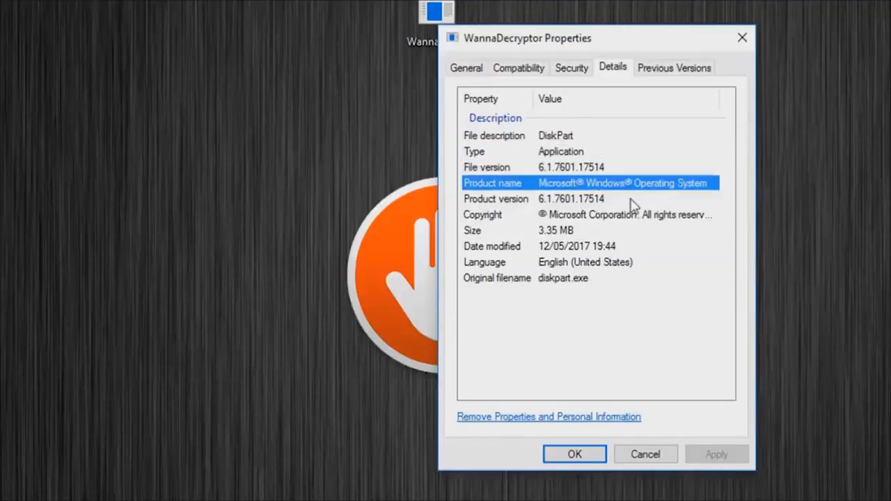
{"action": "left_click", "coordinate": [571, 197]}
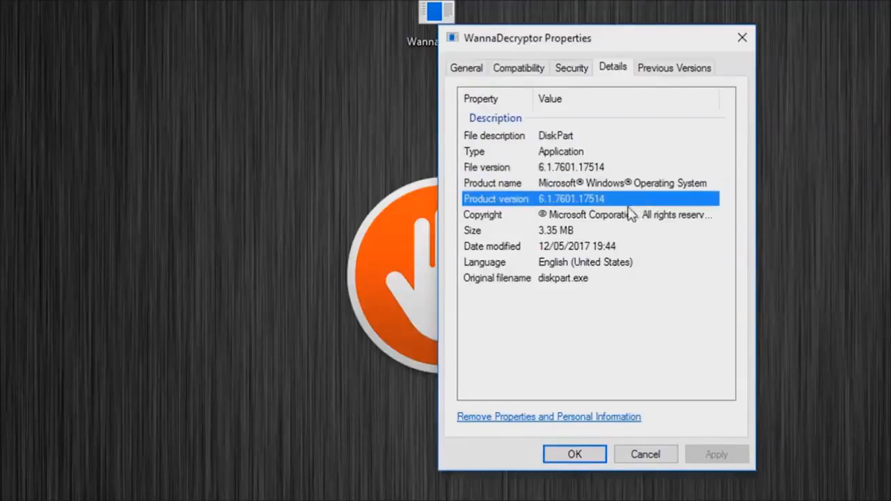
{"action": "left_click", "coordinate": [592, 215]}
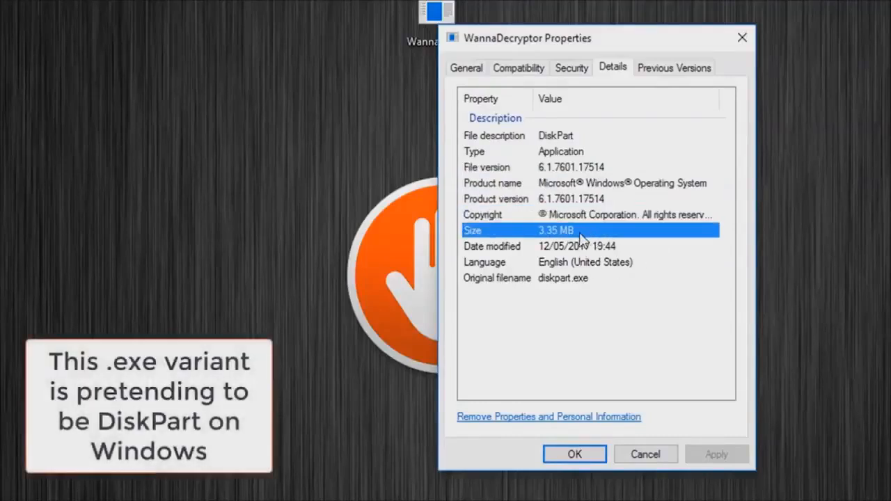
{"action": "mouse_move", "coordinate": [629, 259]}
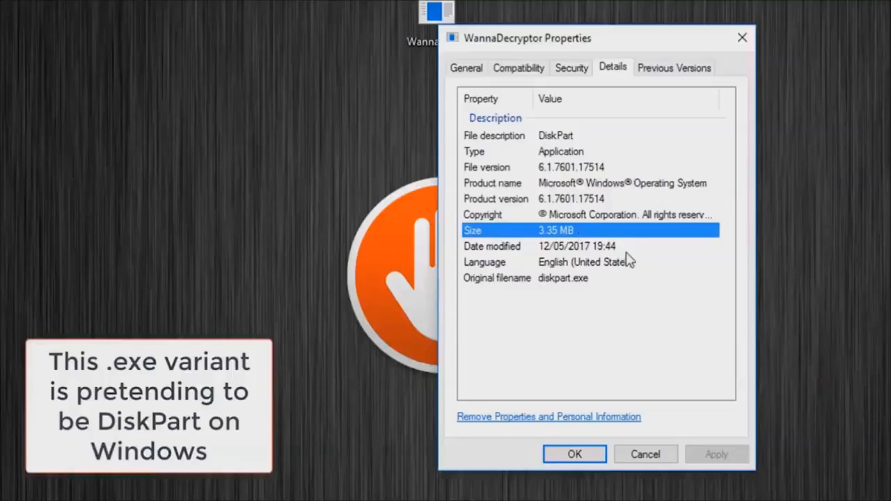
{"action": "left_click", "coordinate": [562, 278]}
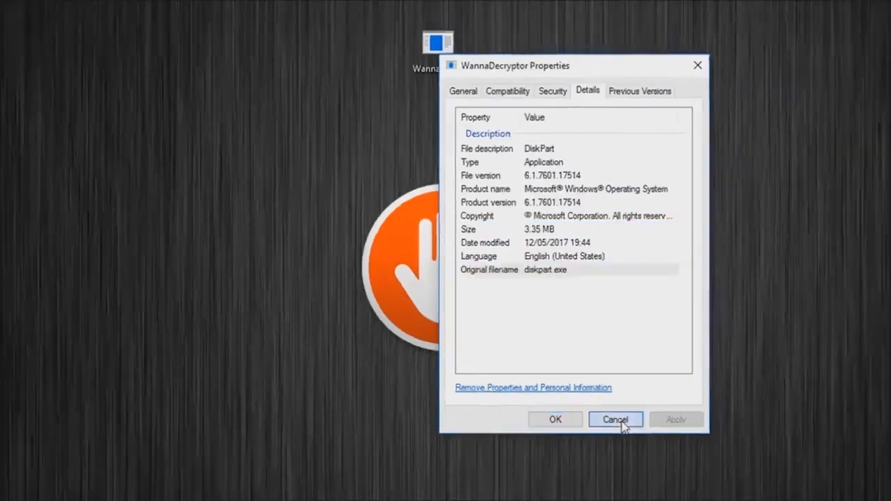
{"action": "left_click", "coordinate": [615, 419]}
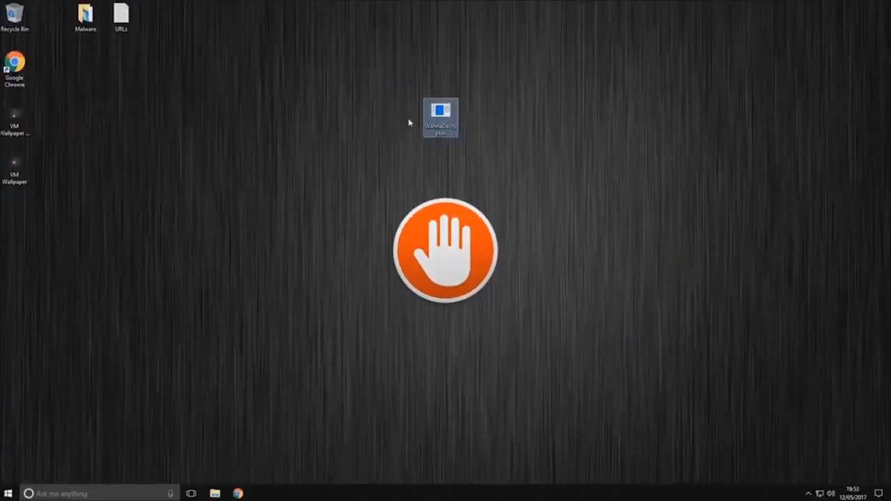
{"action": "mouse_move", "coordinate": [439, 117]}
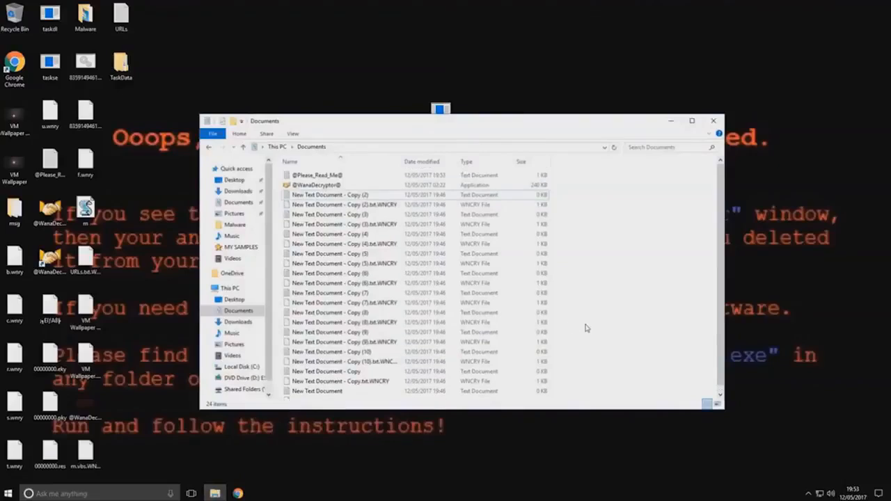
- Allow the Windows Command Processor UAC prompt and refresh the Documents folder listing
{"action": "scroll", "scroll_direction": "down", "scroll_amount": 3}
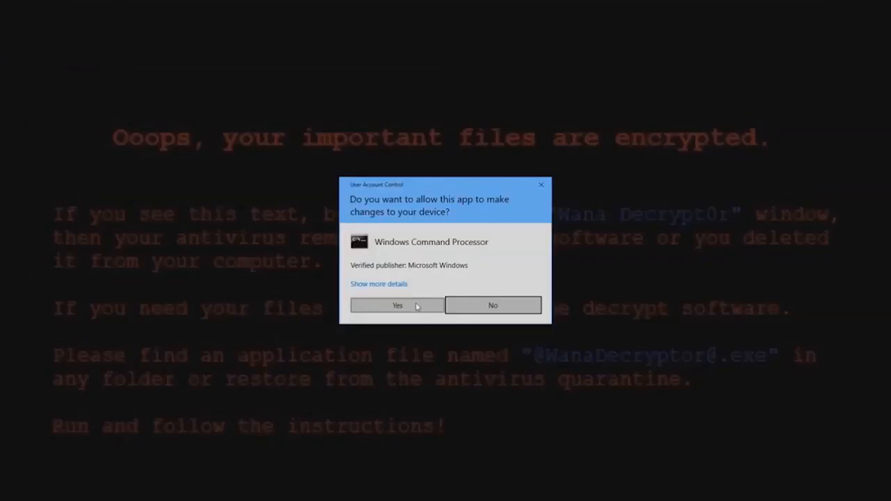
{"action": "left_click", "coordinate": [396, 305]}
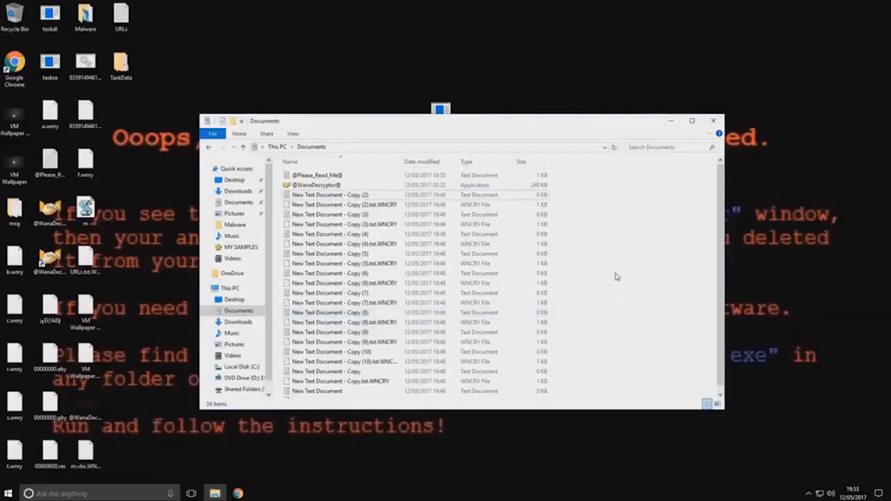
{"action": "right_click", "coordinate": [615, 271]}
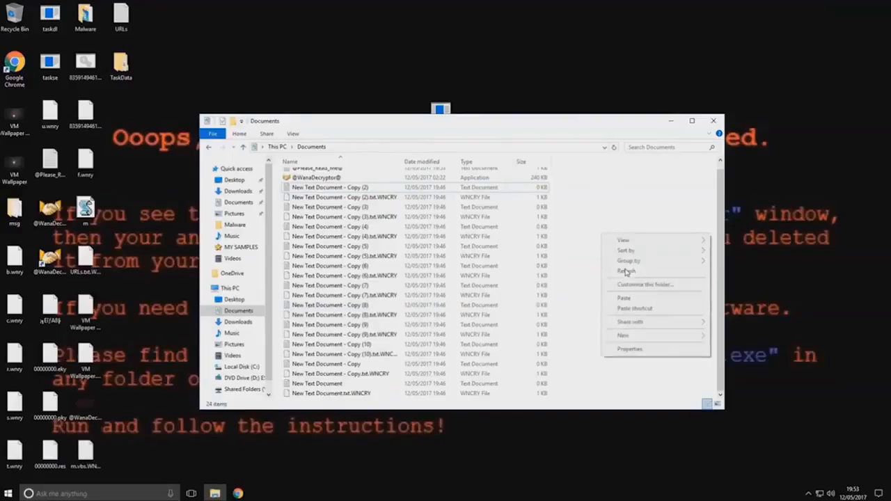
{"action": "left_click", "coordinate": [626, 270]}
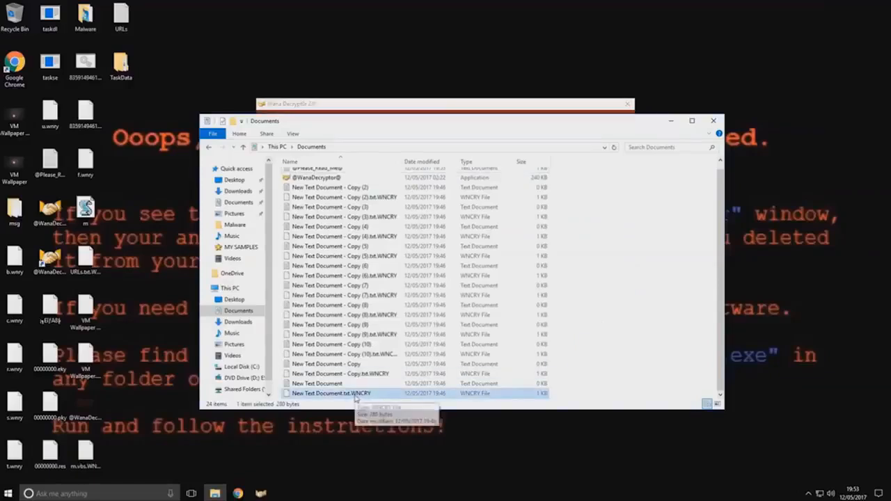
{"action": "mouse_move", "coordinate": [629, 373]}
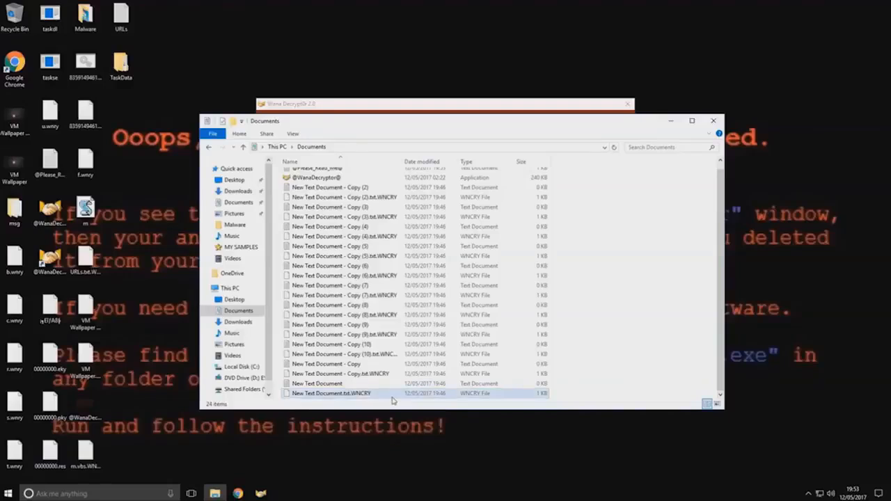
{"action": "mouse_move", "coordinate": [620, 356]}
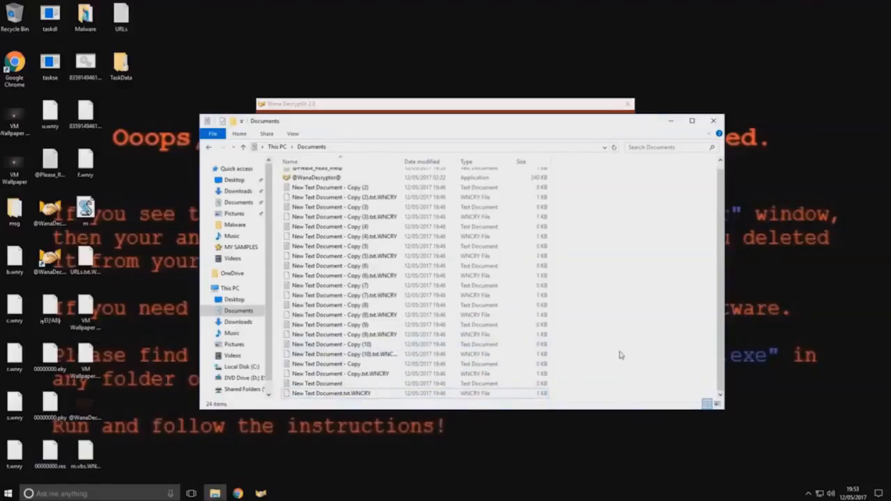
{"action": "scroll", "scroll_direction": "up", "scroll_amount": 3}
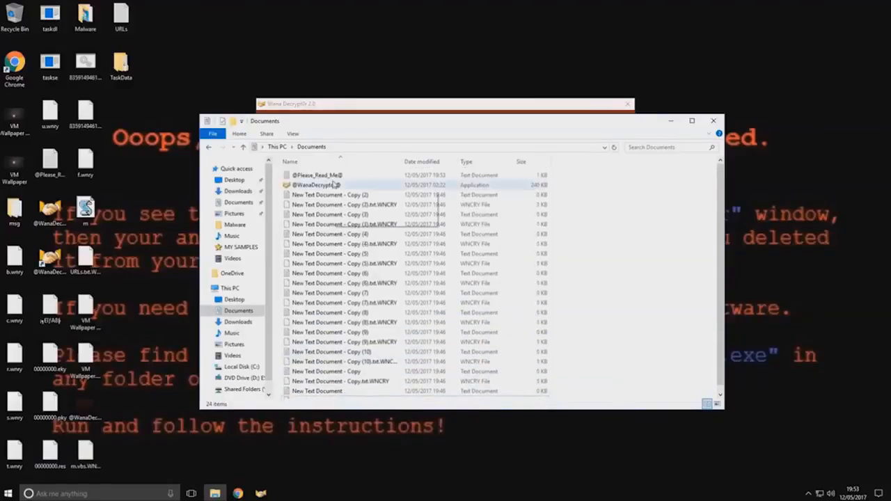
{"action": "mouse_move", "coordinate": [332, 185]}
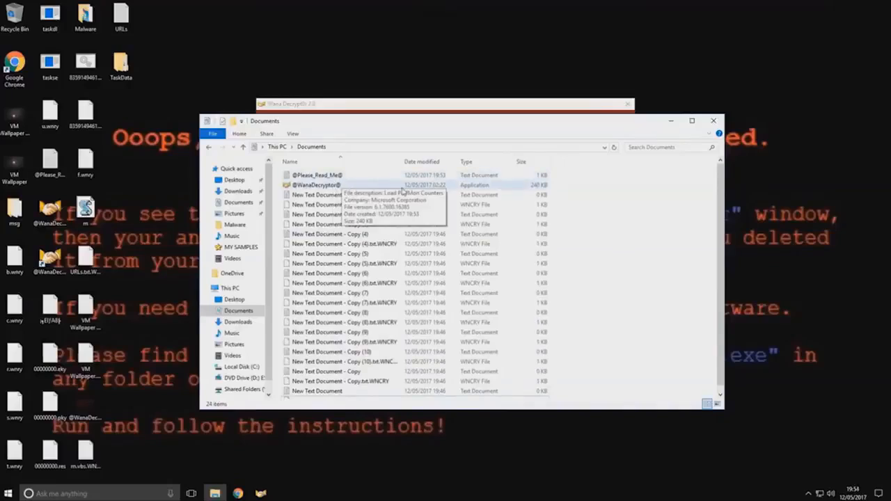
{"action": "double_click", "coordinate": [316, 184]}
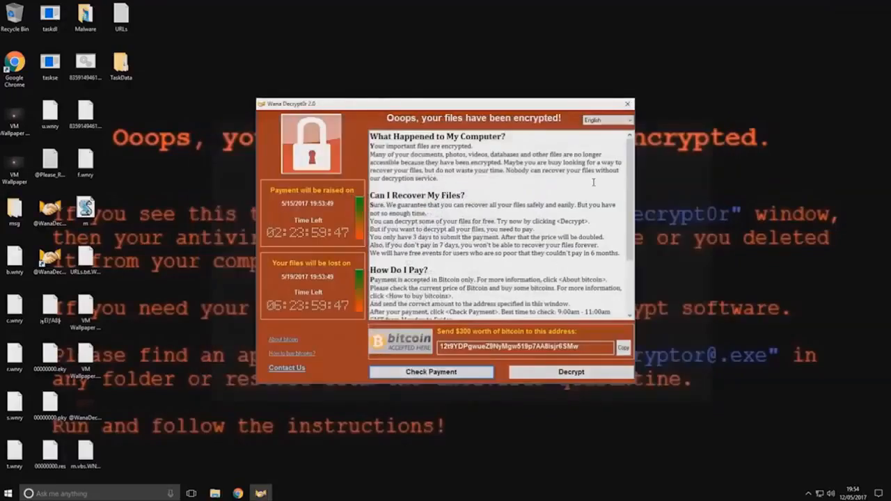
{"action": "left_click_drag", "start_coordinate": [446, 103], "coordinate": [445, 89]}
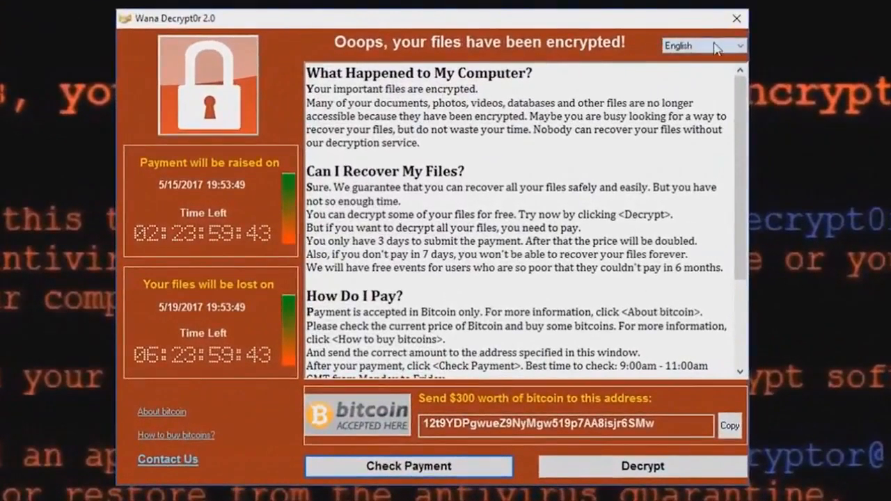
{"action": "left_click", "coordinate": [703, 44]}
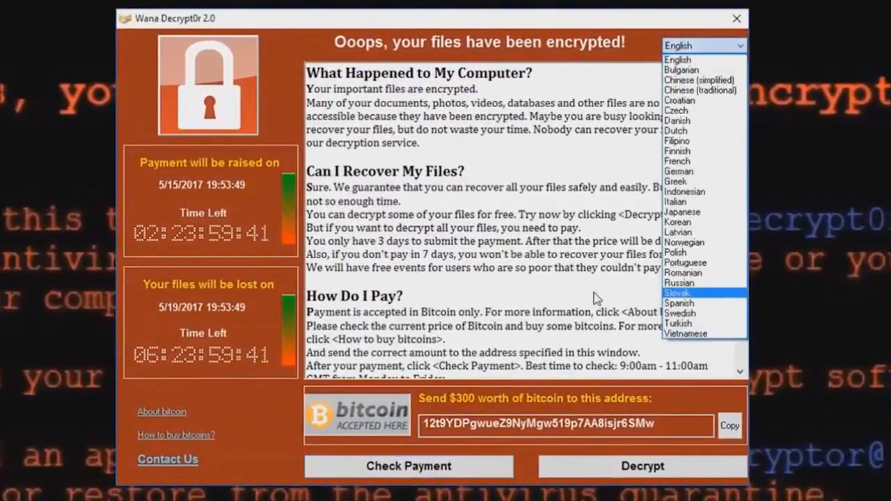
{"action": "mouse_move", "coordinate": [684, 242]}
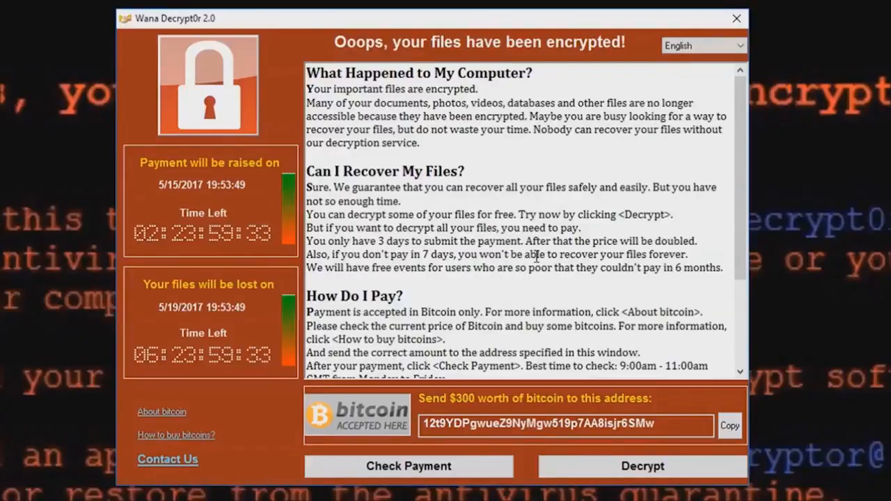
{"action": "scroll", "scroll_direction": "down", "scroll_amount": 3}
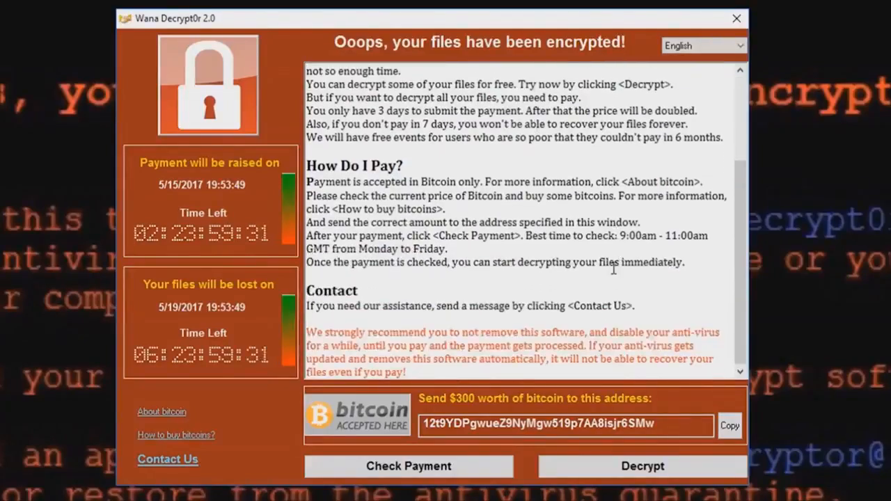
{"action": "scroll", "scroll_direction": "up", "scroll_amount": 3}
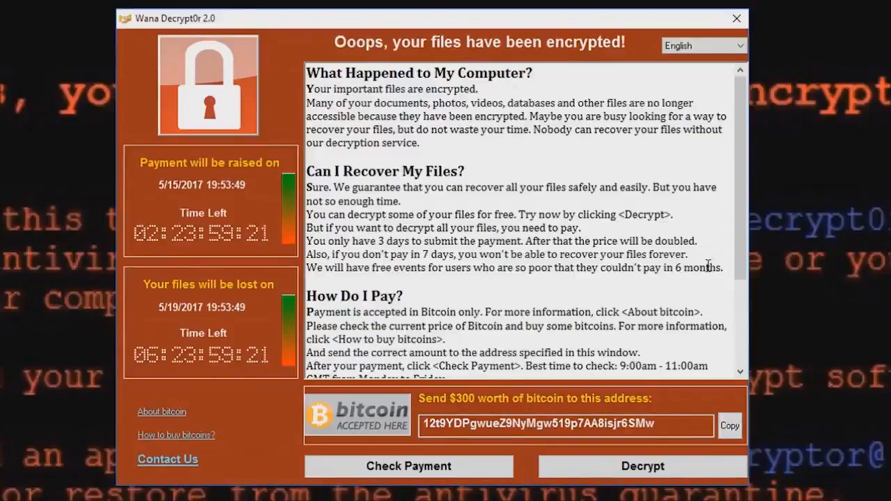
{"action": "scroll", "scroll_direction": "down", "scroll_amount": 3}
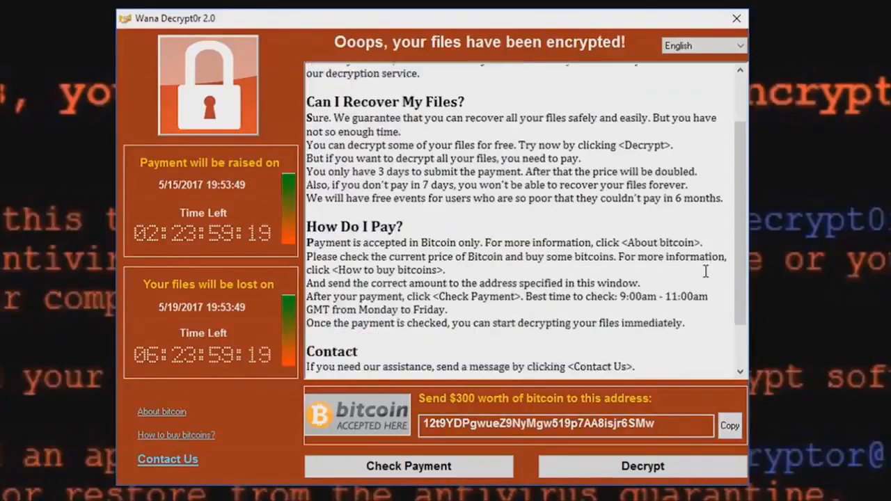
{"action": "scroll", "scroll_direction": "up", "scroll_amount": 3}
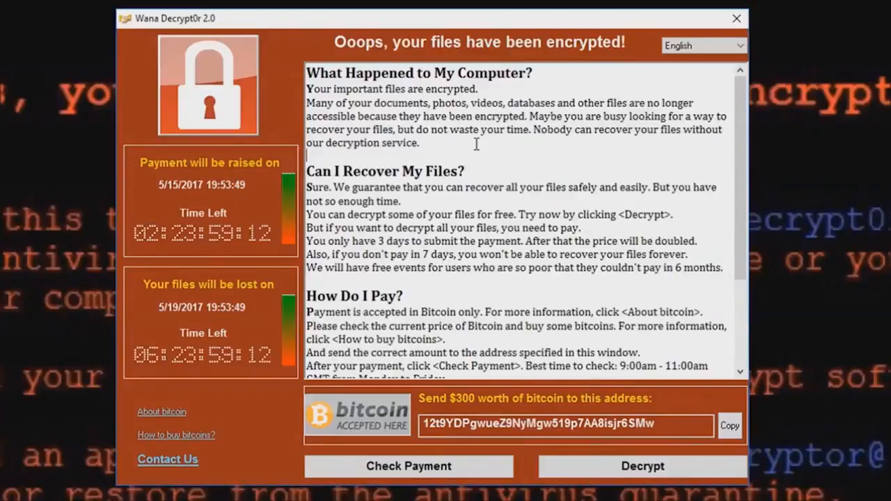
{"action": "scroll", "scroll_direction": "down", "scroll_amount": 3}
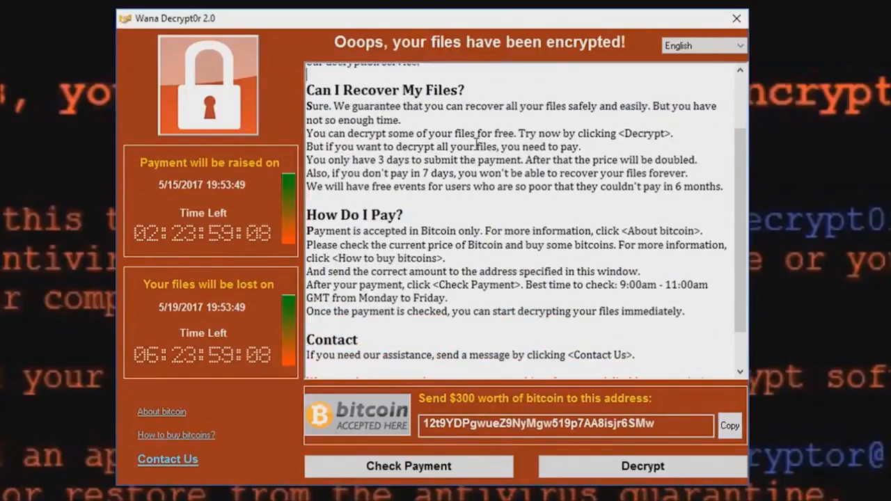
{"action": "scroll", "scroll_direction": "down", "scroll_amount": 3}
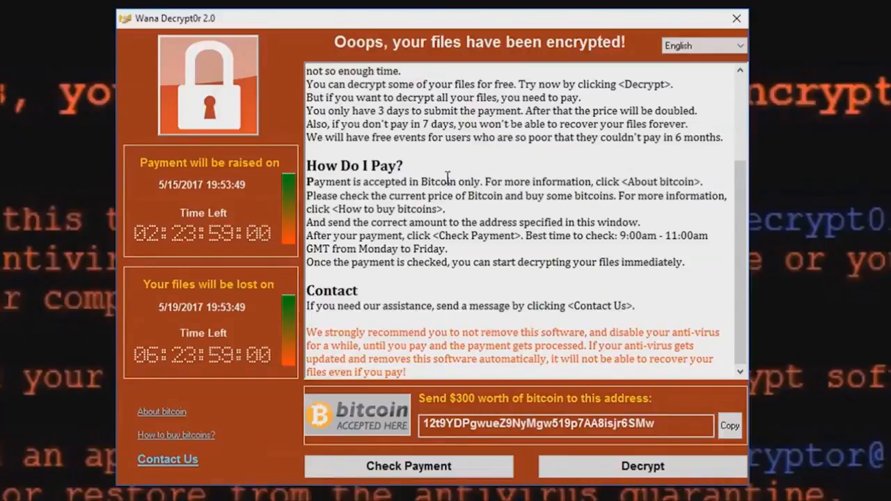
{"action": "mouse_move", "coordinate": [321, 44]}
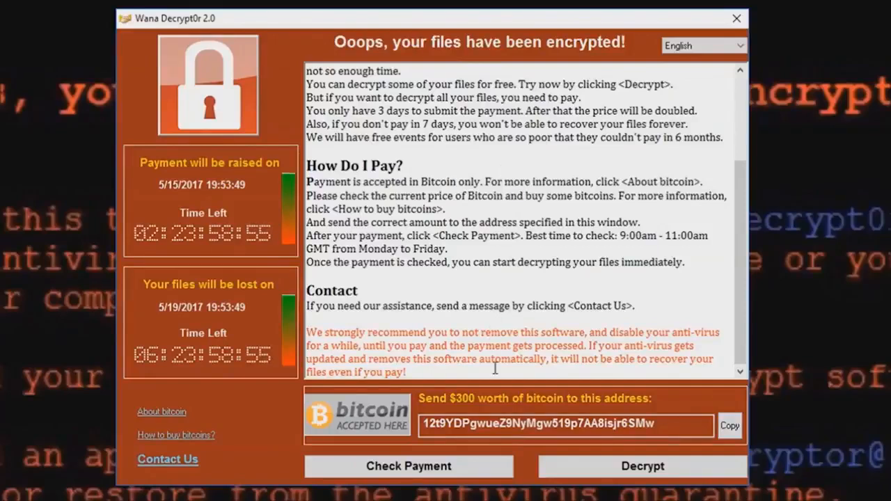
{"action": "scroll", "scroll_direction": "up", "scroll_amount": 3}
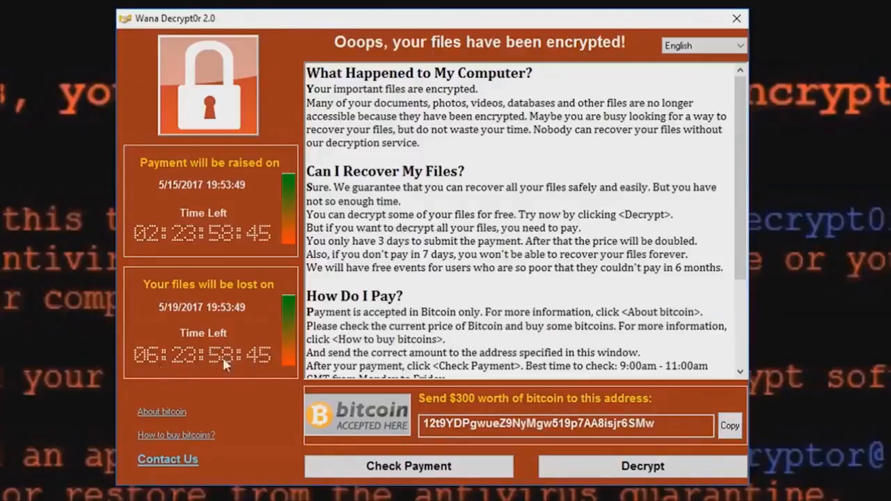
{"action": "mouse_move", "coordinate": [179, 173]}
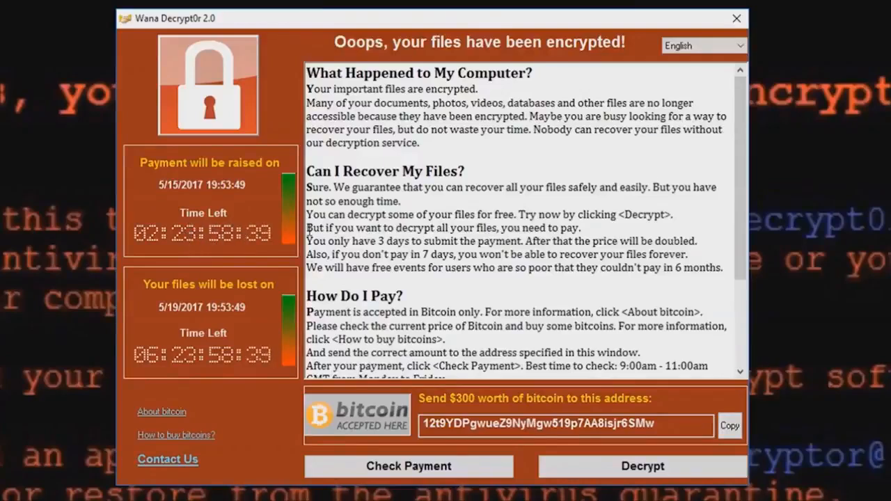
{"action": "scroll", "scroll_direction": "down", "scroll_amount": 3}
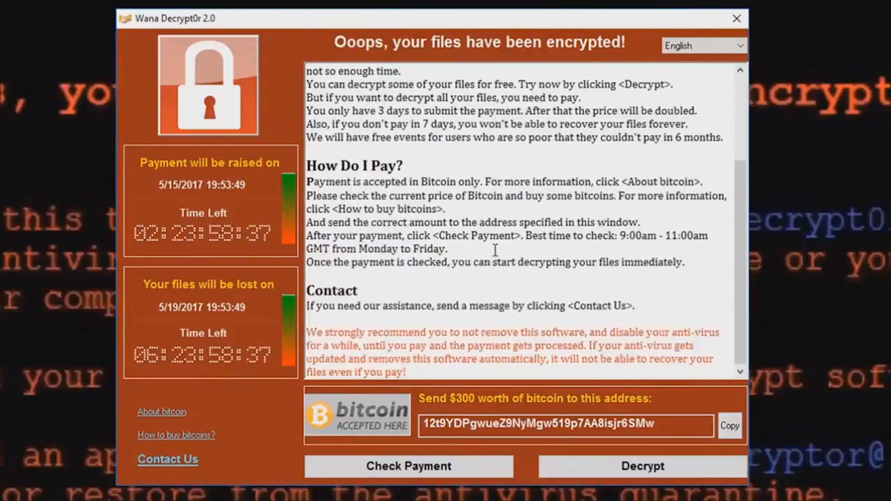
{"action": "scroll", "scroll_direction": "up", "scroll_amount": 3}
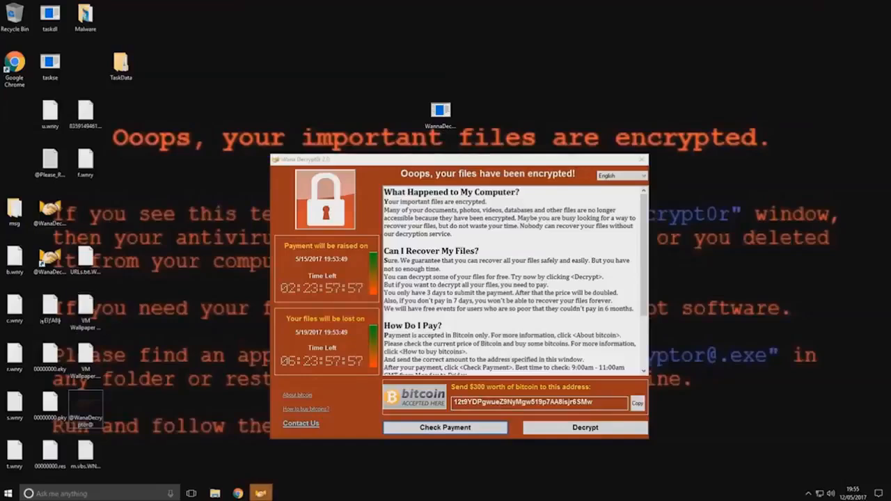
{"action": "left_click", "coordinate": [50, 62]}
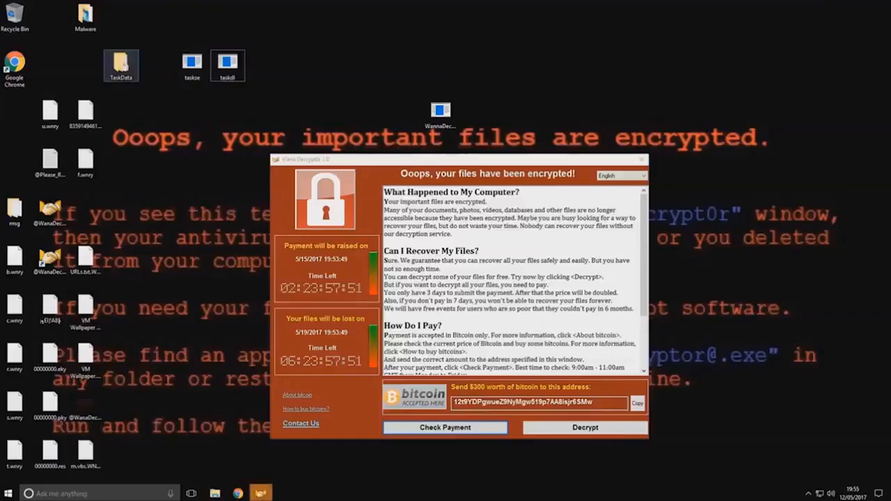
{"action": "double_click", "coordinate": [120, 63]}
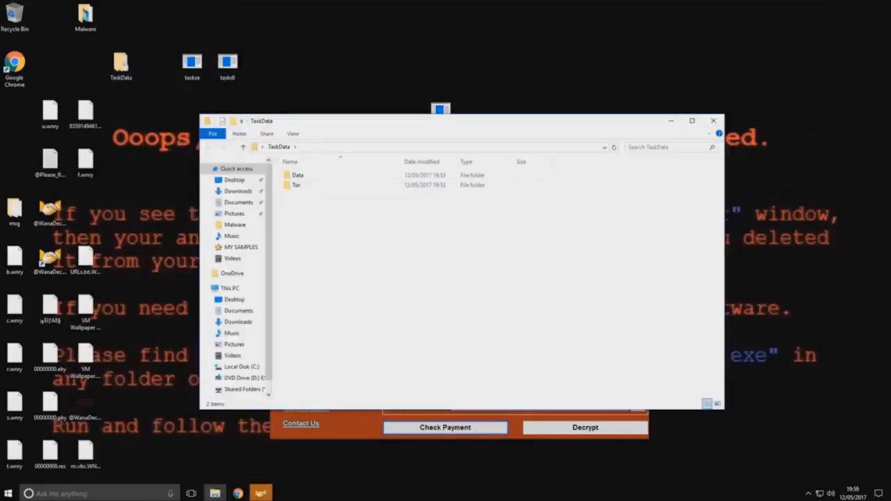
{"action": "double_click", "coordinate": [295, 184]}
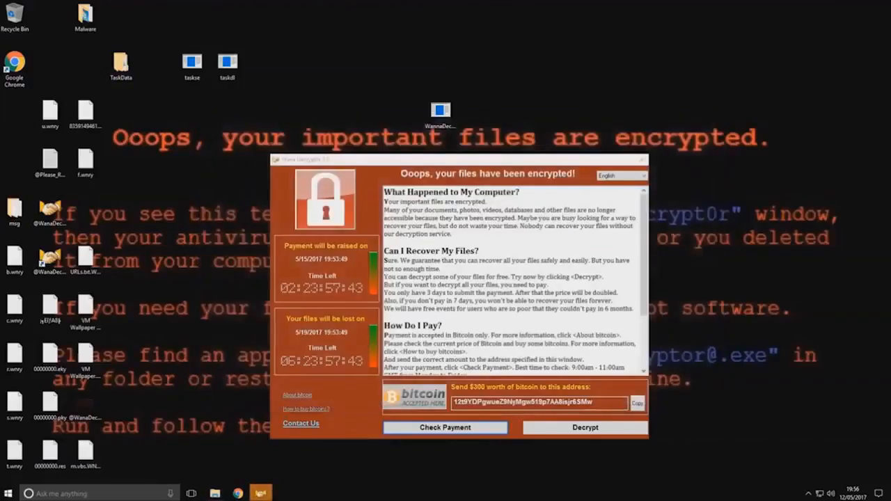
{"action": "left_click", "coordinate": [156, 63]}
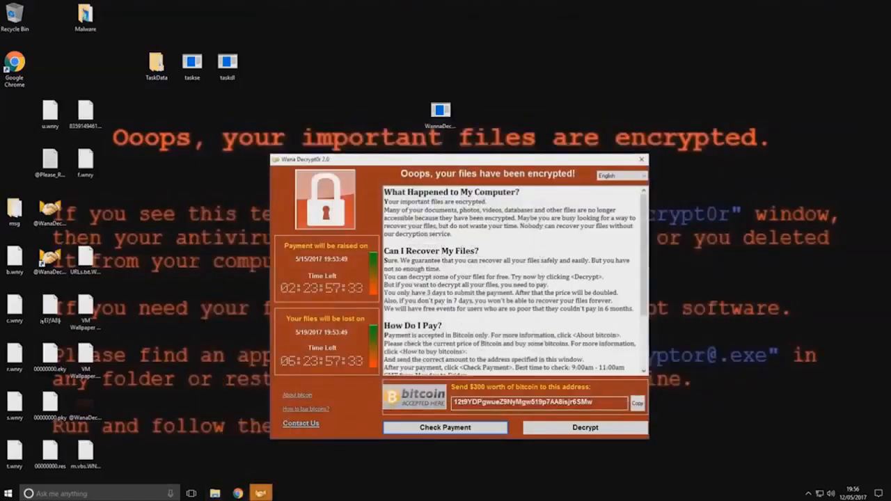
{"action": "left_click", "coordinate": [215, 493]}
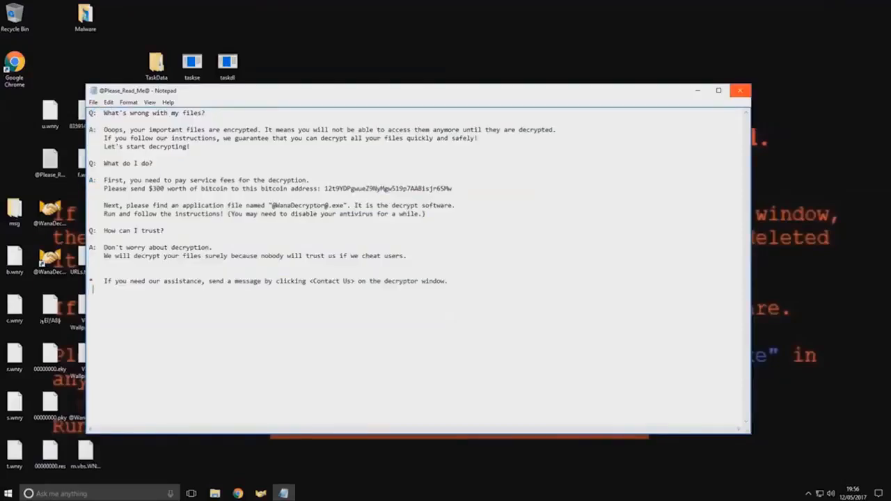
{"action": "mouse_move", "coordinate": [739, 90]}
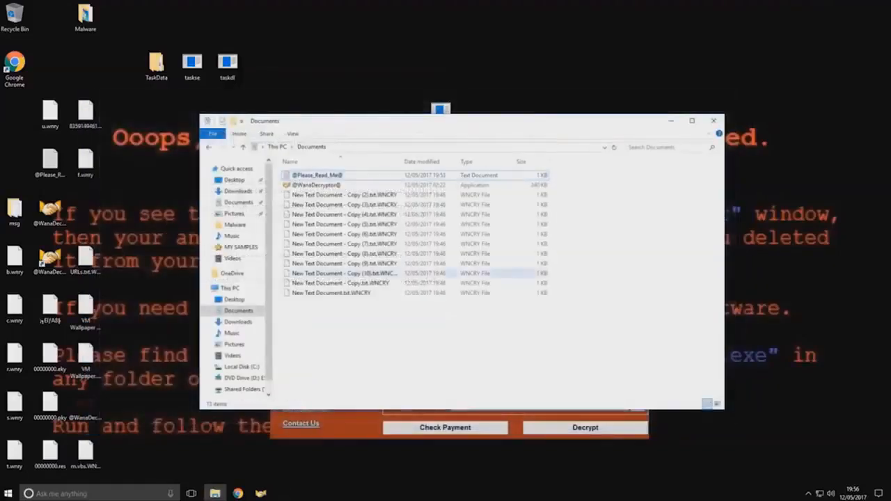
- Browse into AppData Local and the Temp folder full of .WNCRY files
{"action": "left_click", "coordinate": [234, 344]}
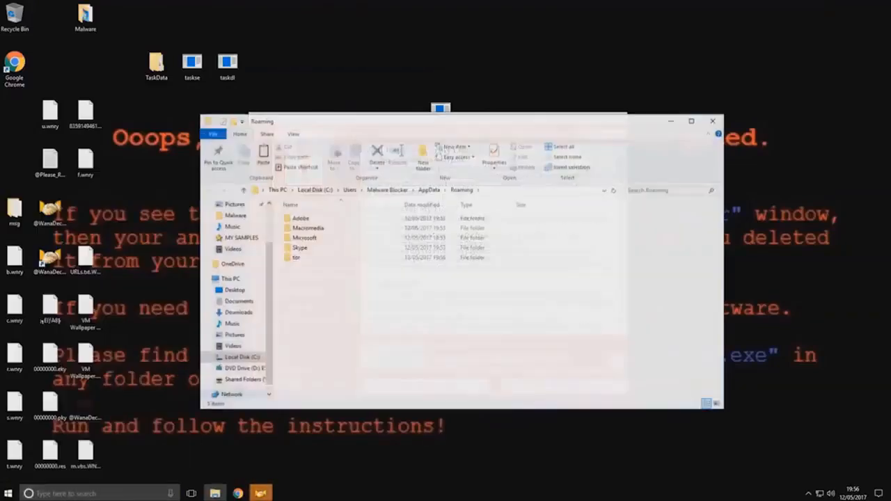
{"action": "left_click", "coordinate": [428, 189]}
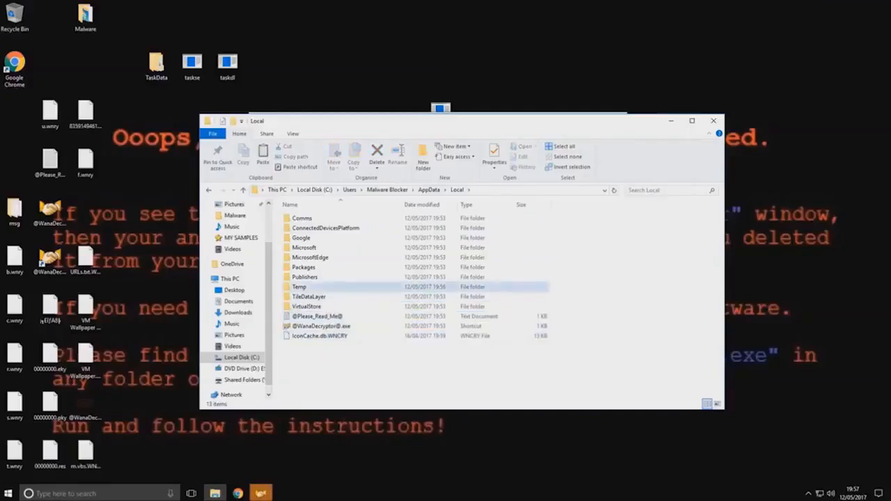
{"action": "double_click", "coordinate": [300, 287]}
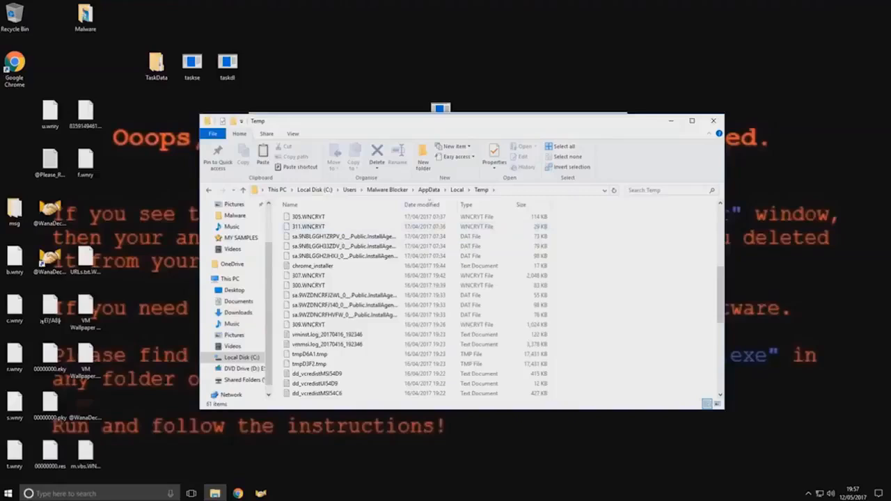
- Scroll the Temp file list, then bring the Wana Decryptor window back into position
{"action": "scroll", "scroll_direction": "down", "scroll_amount": 3}
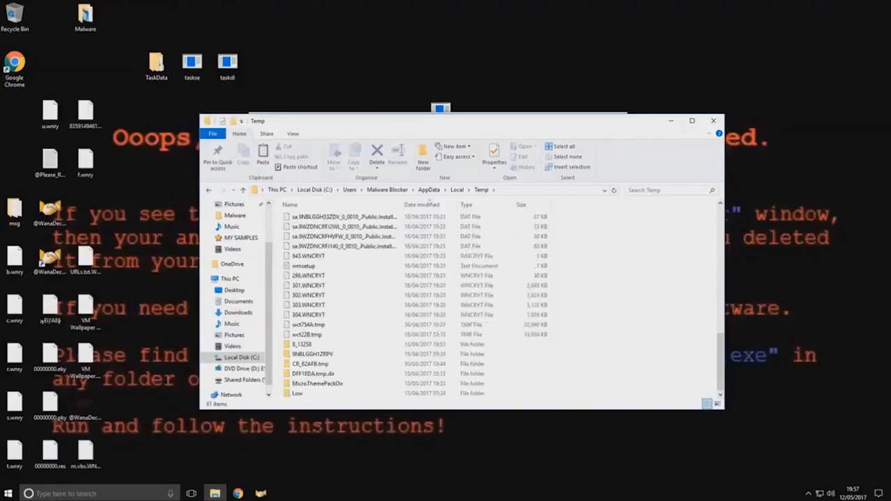
{"action": "scroll", "scroll_direction": "up", "scroll_amount": 3}
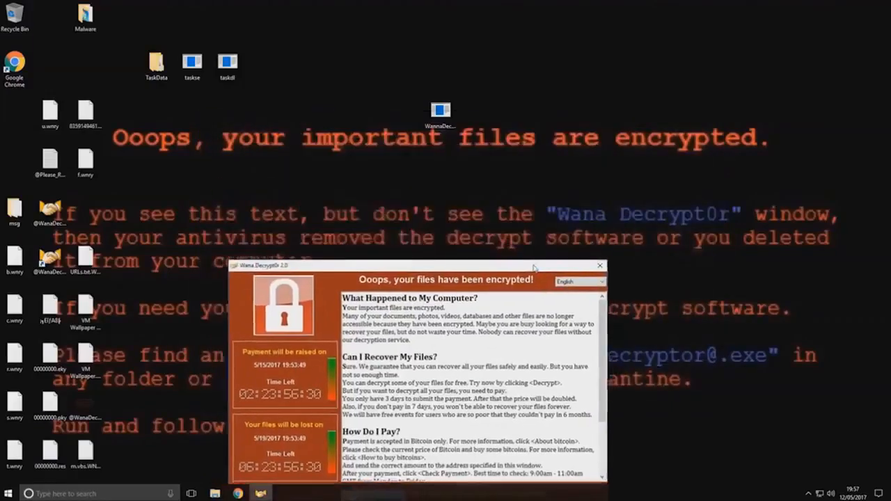
{"action": "left_click_drag", "start_coordinate": [432, 264], "coordinate": [443, 158]}
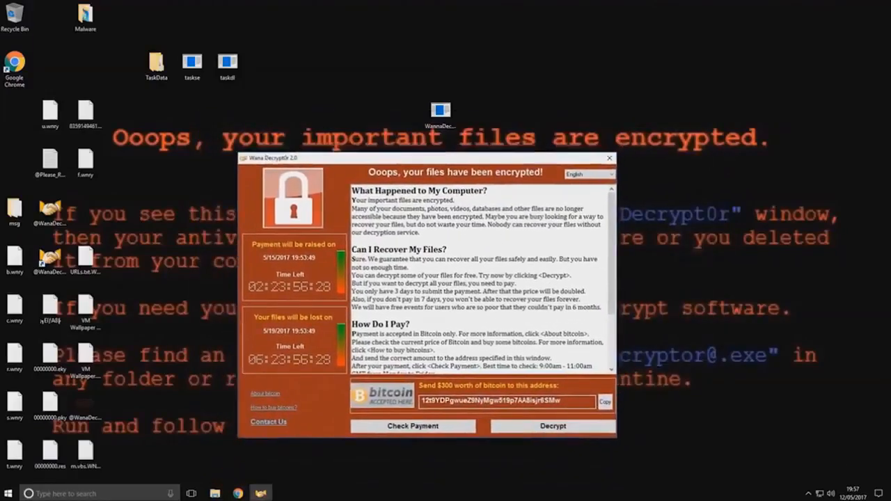